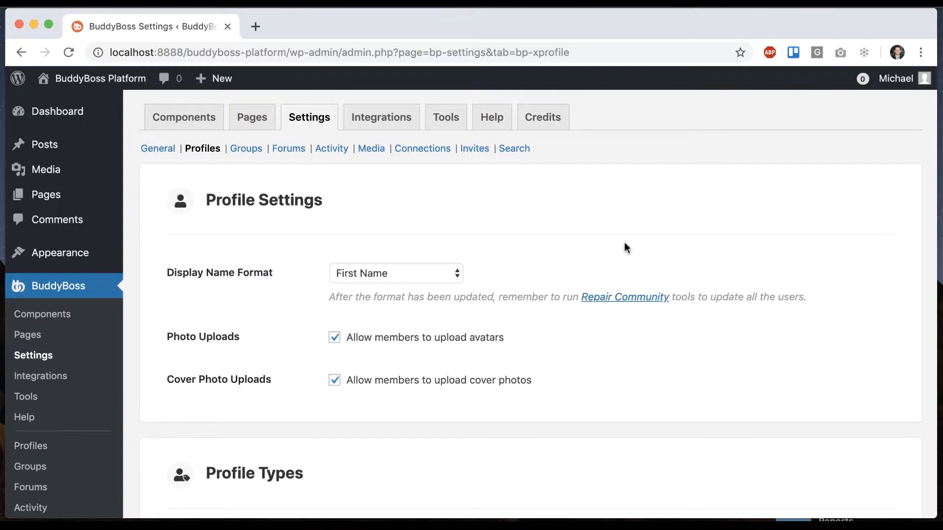
Step: Save the Profiles settings with advanced profile search kept enabled on the members directory
scroll("down", 3)
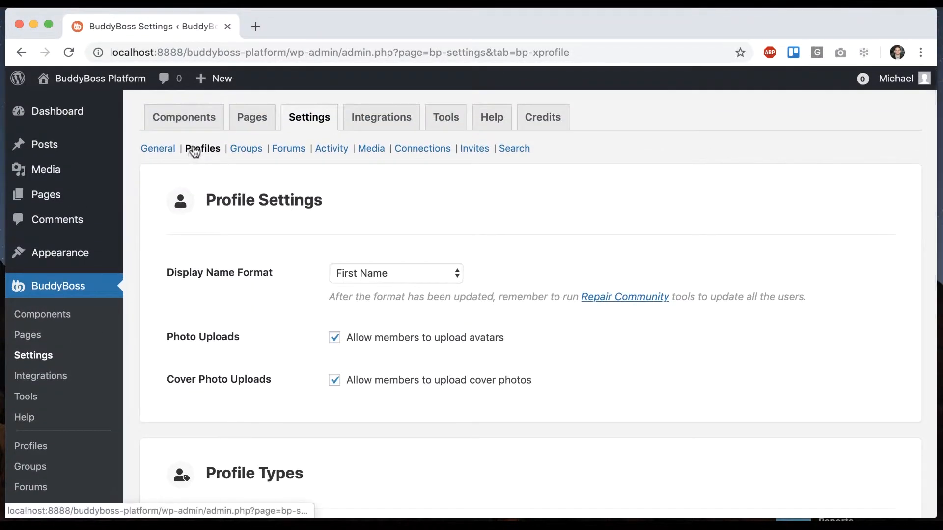
scroll("down", 3)
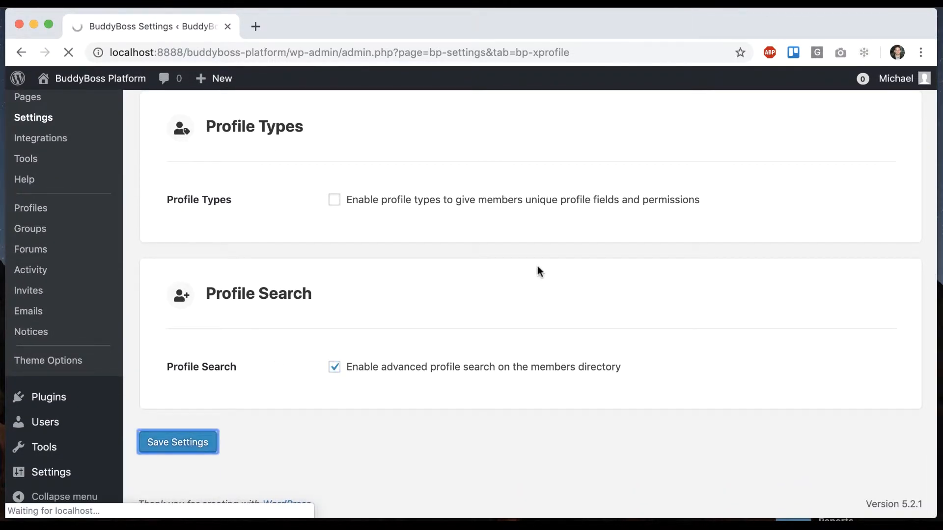
left_click(177, 442)
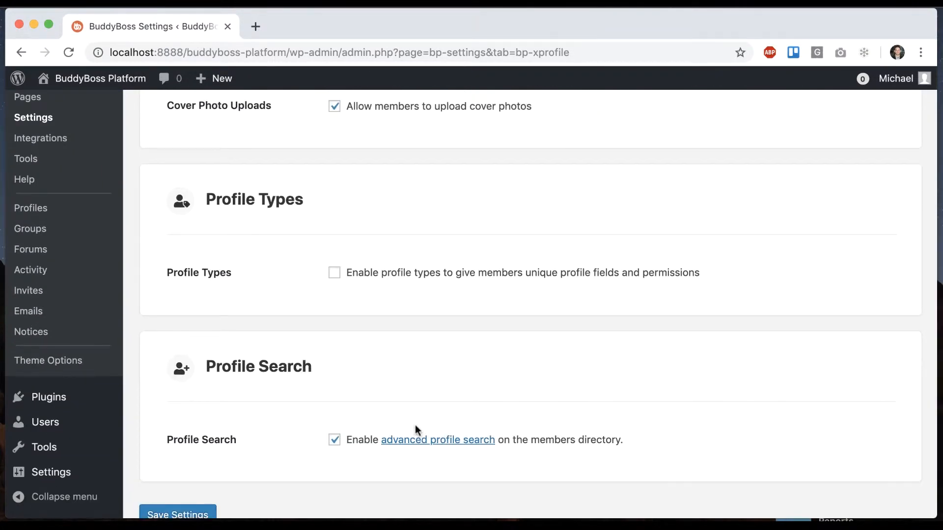
Step: Bring up the advanced profile search form and the site front end in separate tabs
left_click(438, 440)
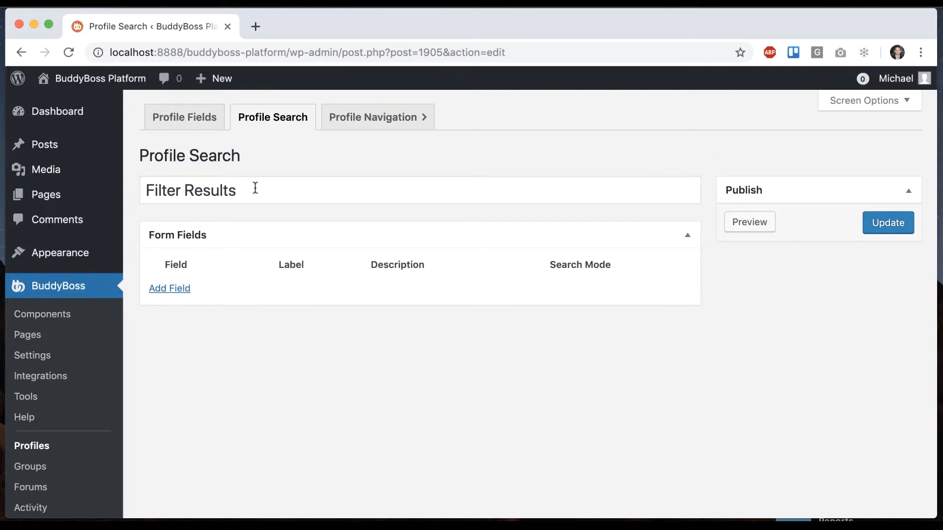
left_click(255, 26)
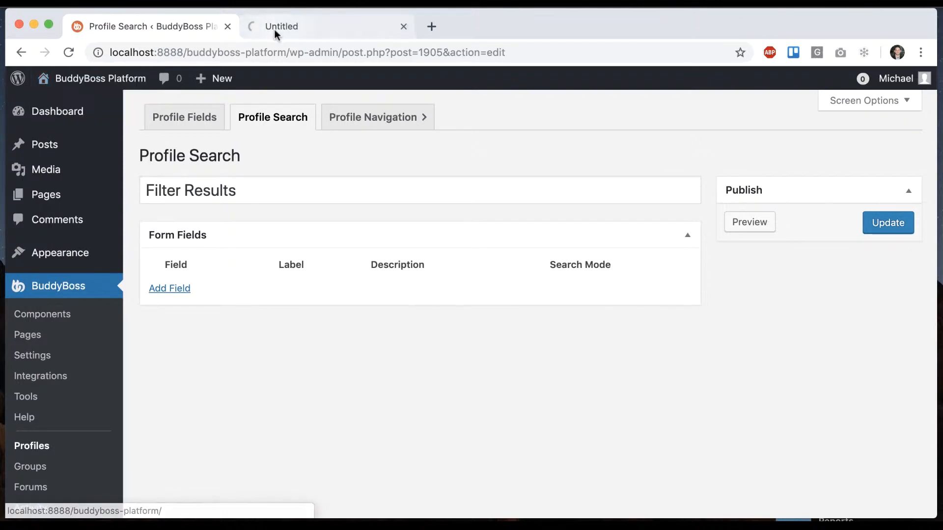
left_click(325, 25)
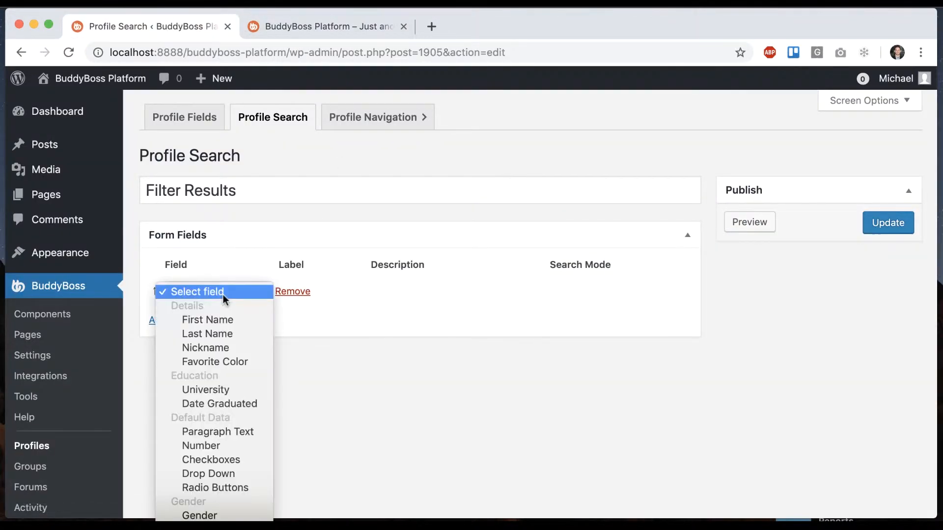
Step: Add First Name and Last Name fields, both in 'contains' mode, and update the form
left_click(207, 319)
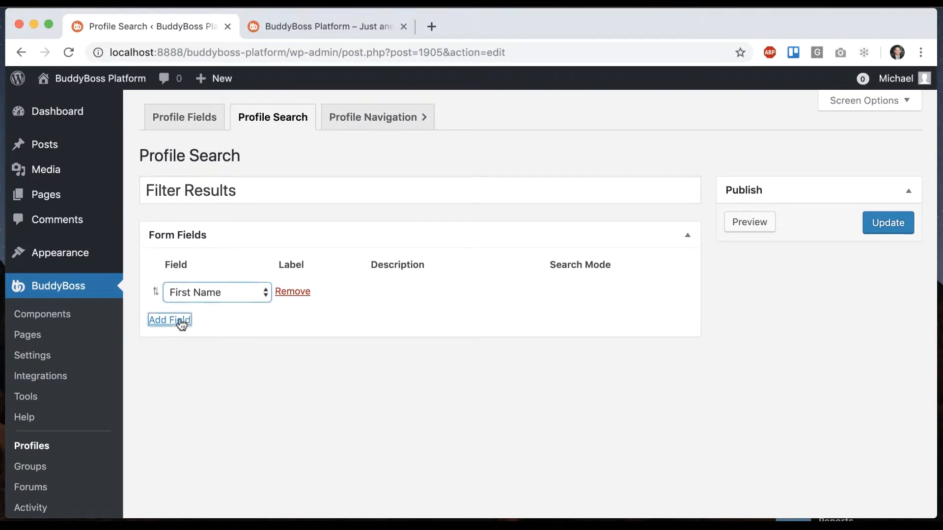
left_click(170, 319)
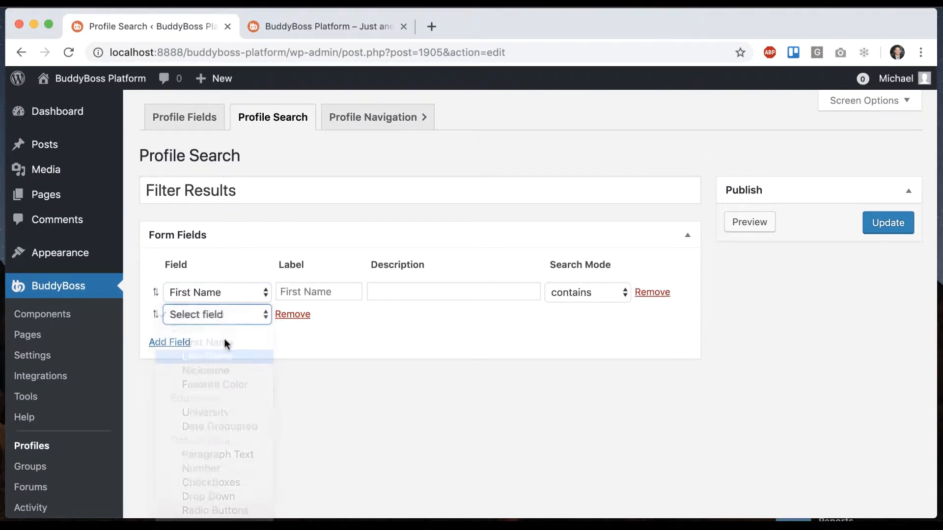
left_click(207, 355)
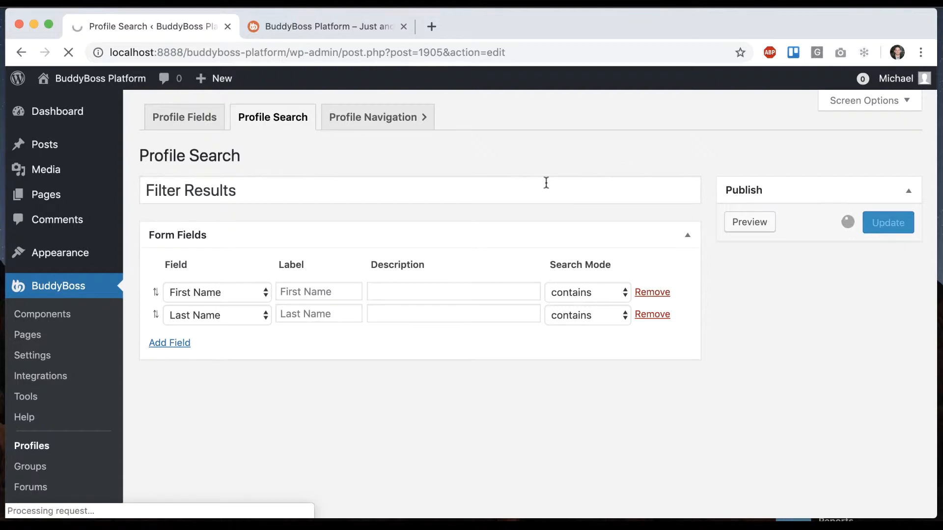
left_click(888, 223)
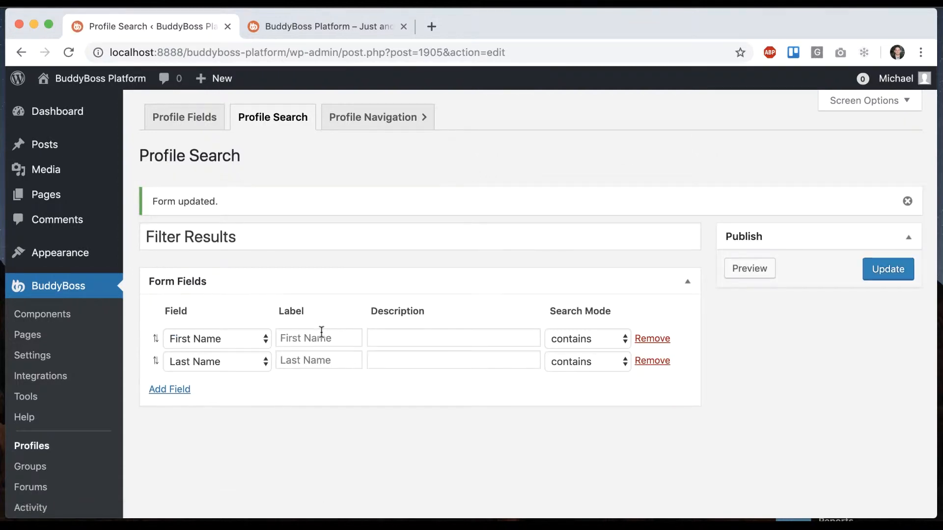
Step: Enter Mateo in the First Name filter and check his profile for his last name
left_click(326, 26)
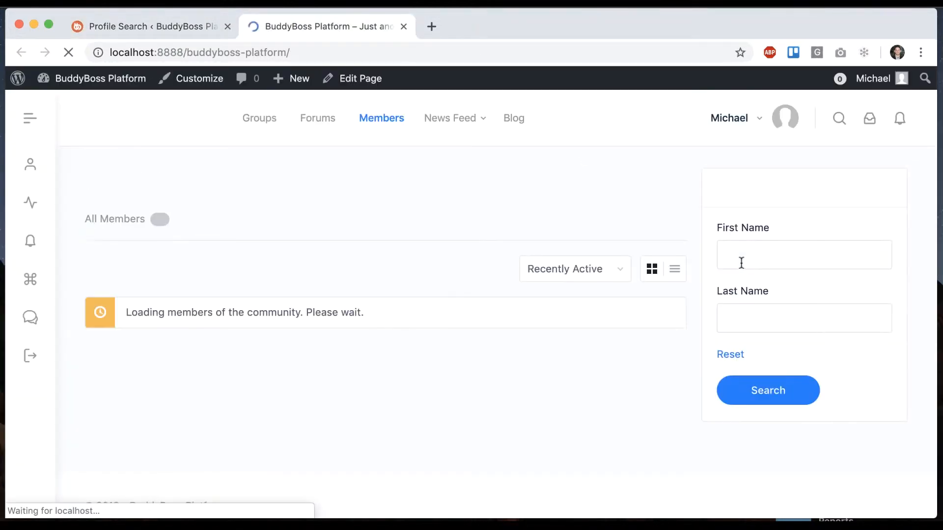
left_click(803, 254)
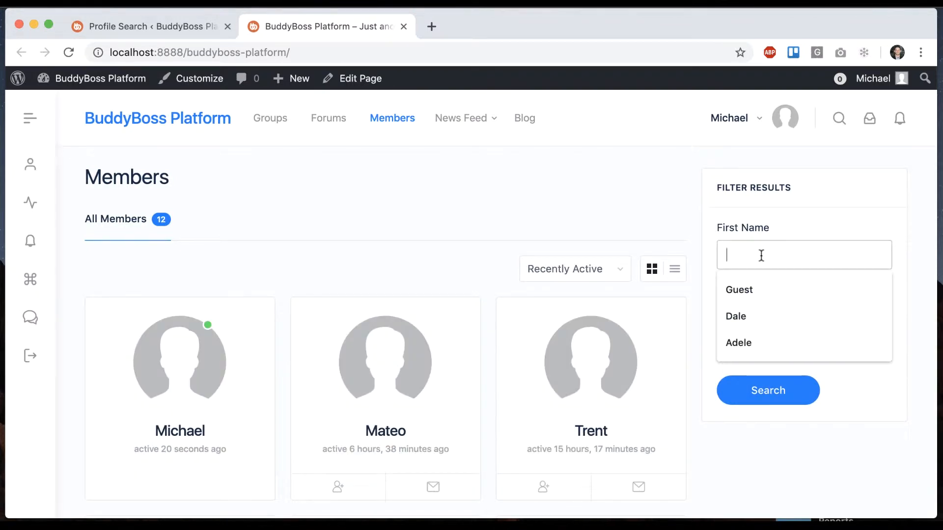
type("Mateo")
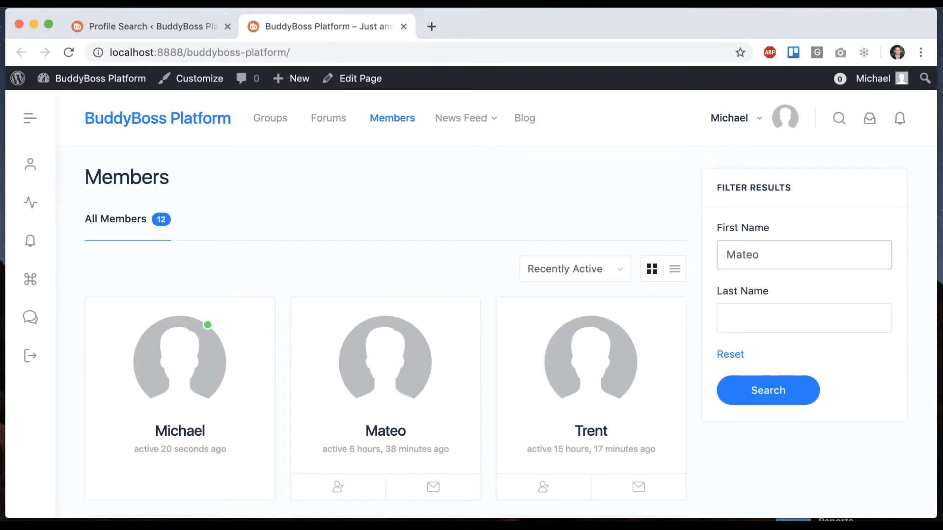
left_click(767, 390)
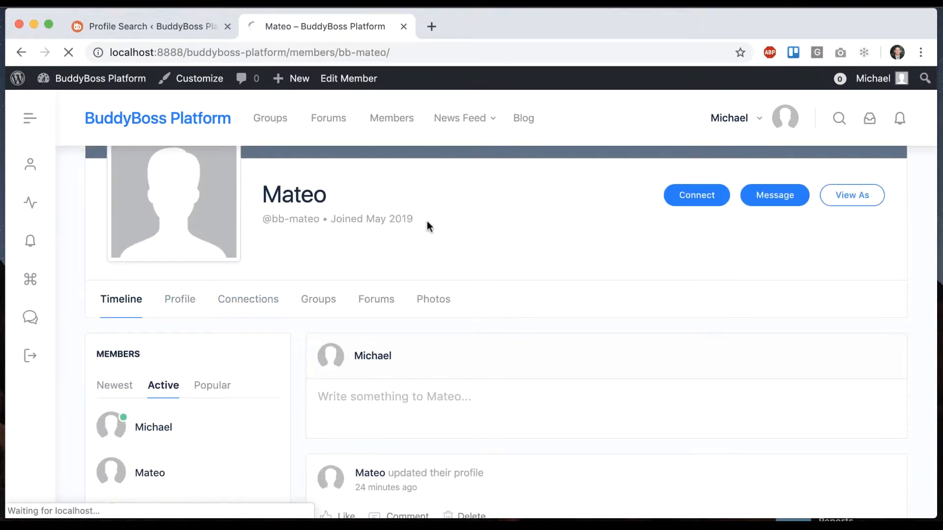
left_click(179, 299)
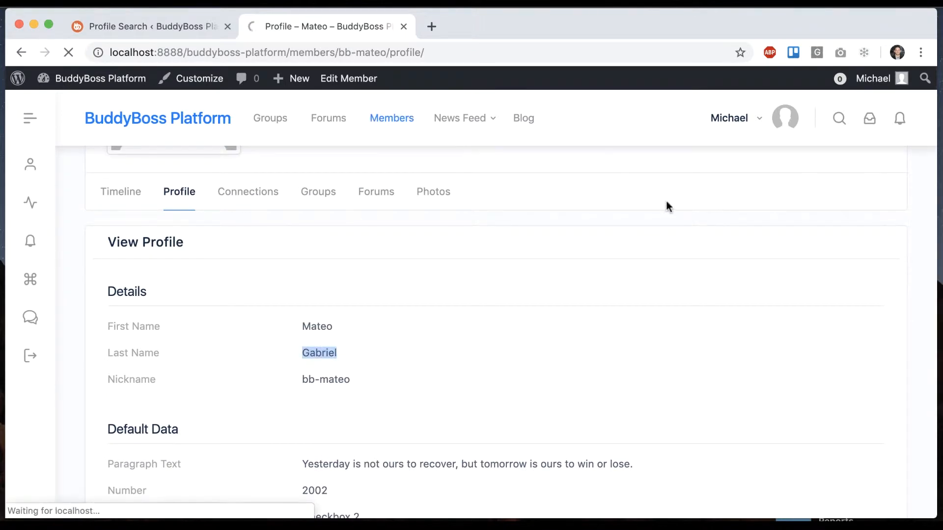
left_click(767, 390)
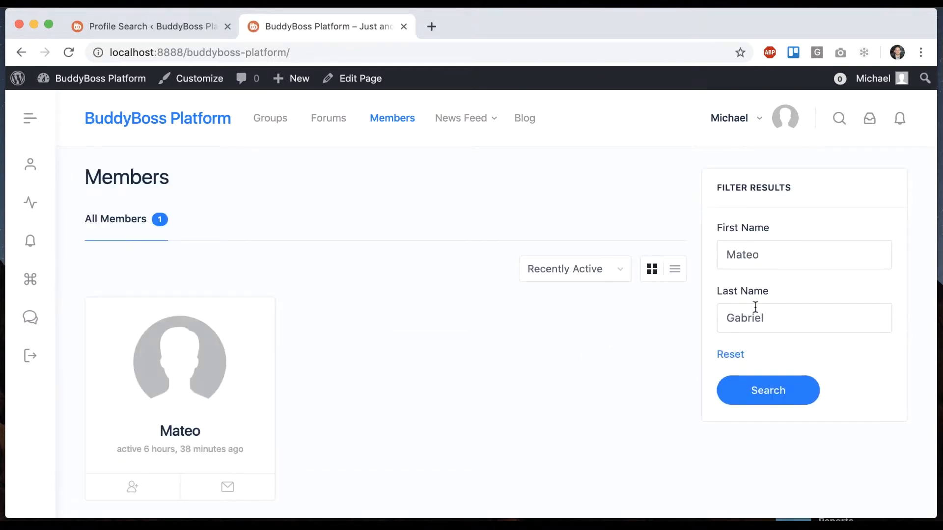
double_click(743, 317)
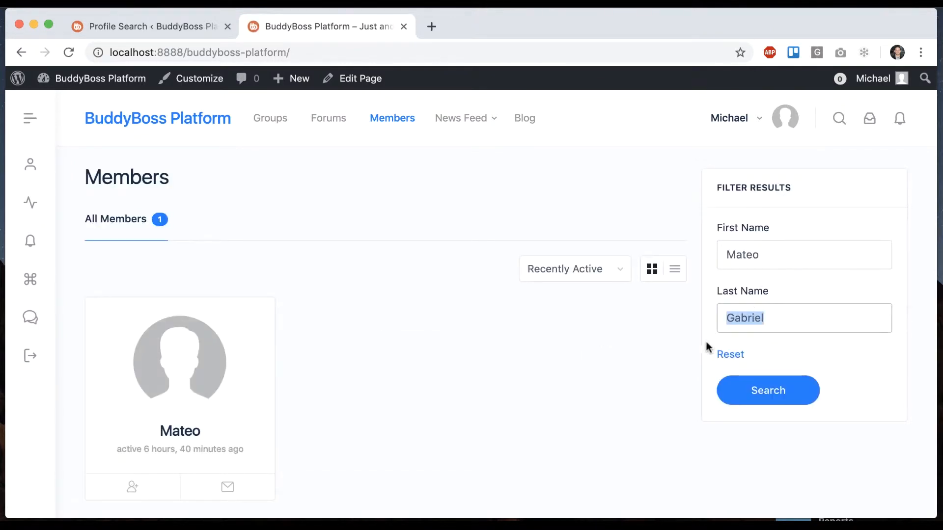
left_click(730, 354)
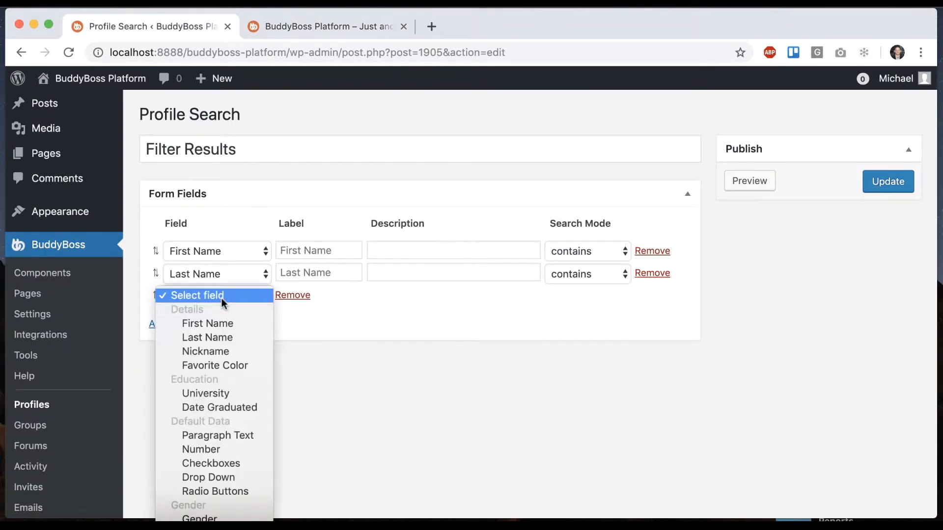
Step: Add a Drop Down field and reload the Members page to show its choices Option 1 to Option 3
left_click(208, 477)
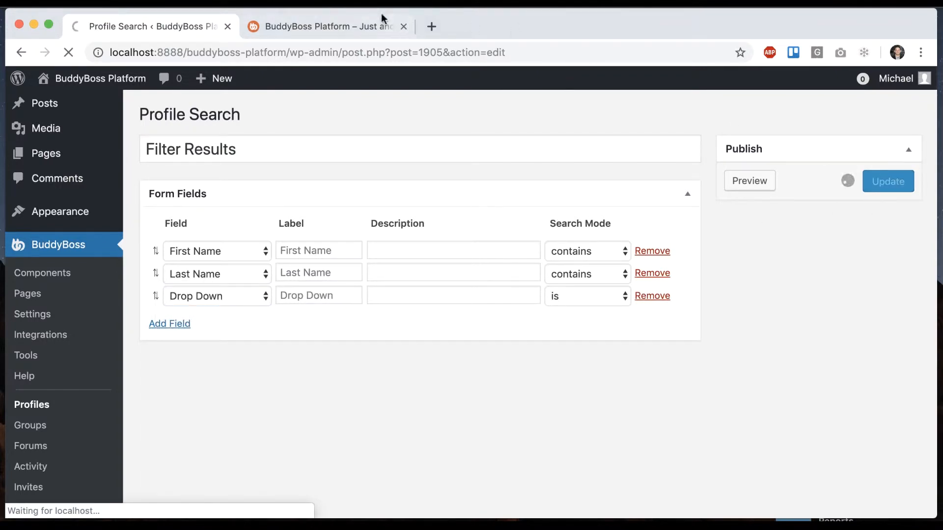
left_click(325, 26)
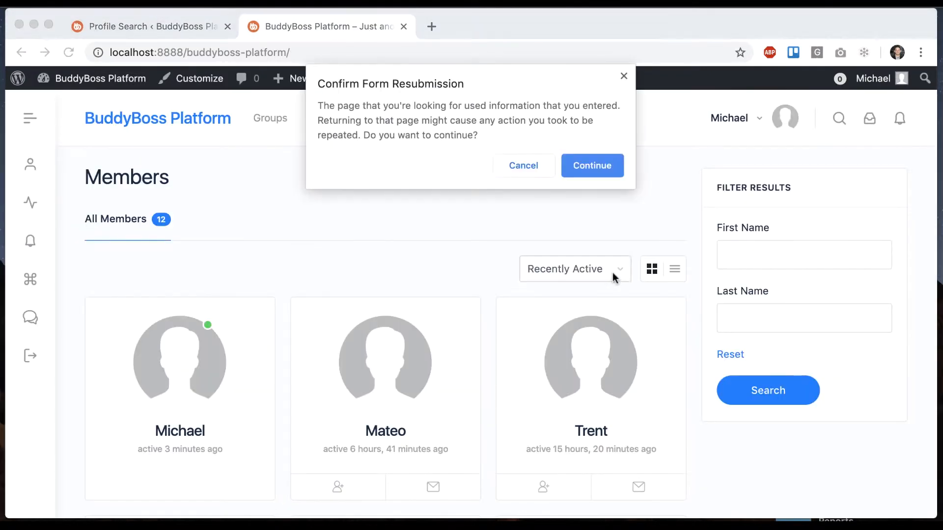
left_click(592, 165)
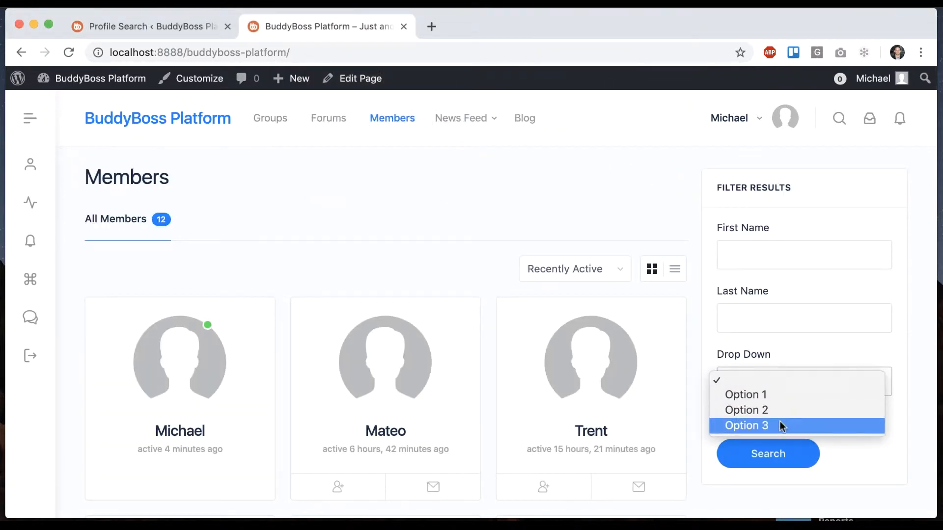
Step: Label the Drop Down field 'Options' with description 'Choose from the dropdown' and update the form
left_click(147, 25)
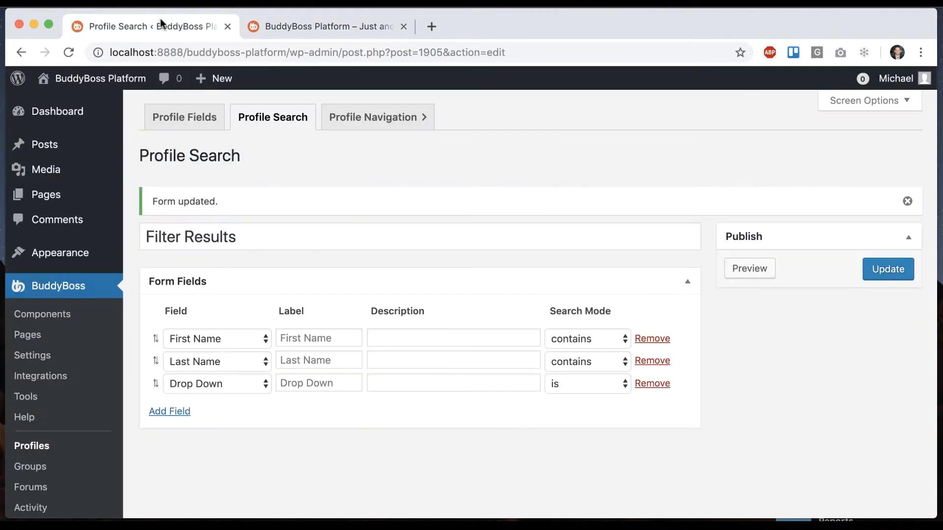
left_click(319, 383)
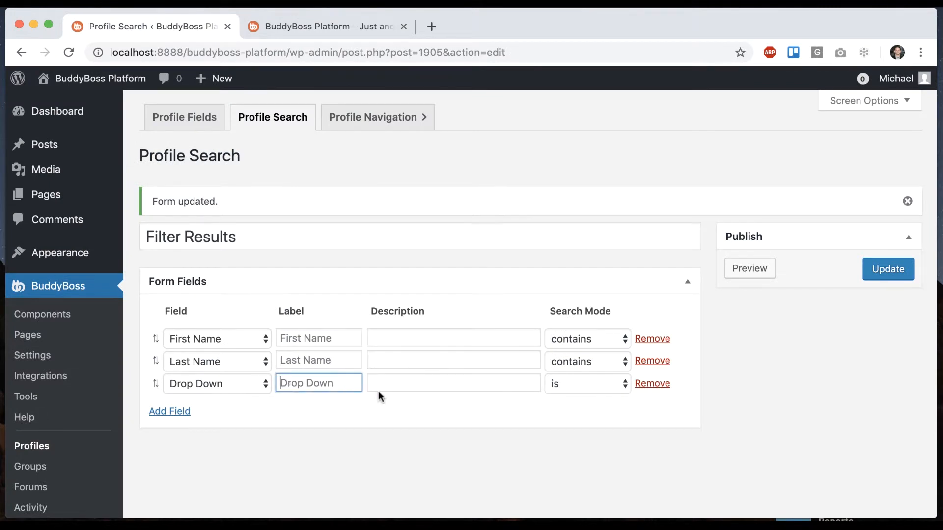
type("Options")
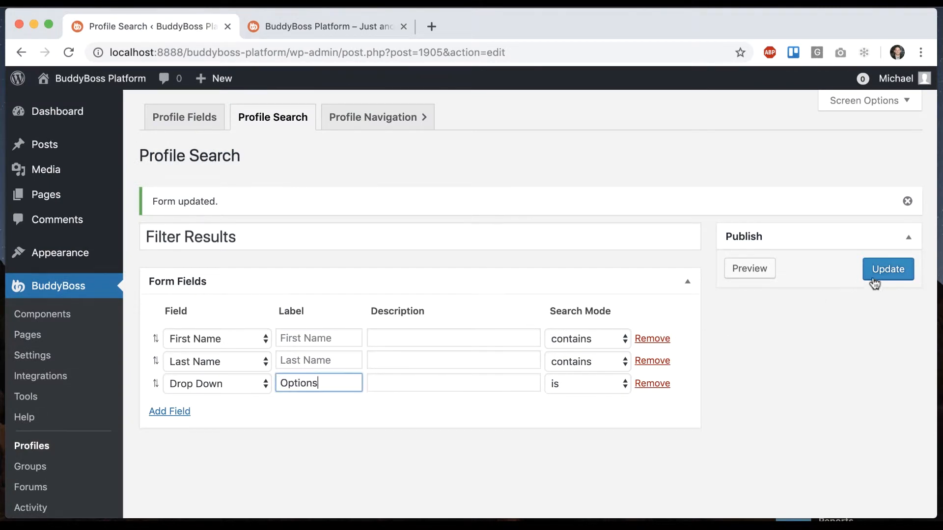
left_click(888, 269)
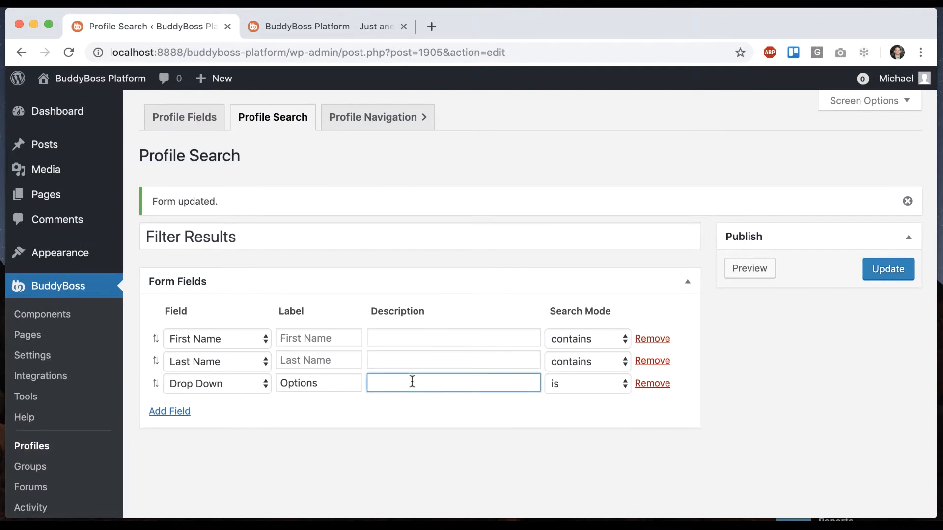
type("Choose from the dropdo")
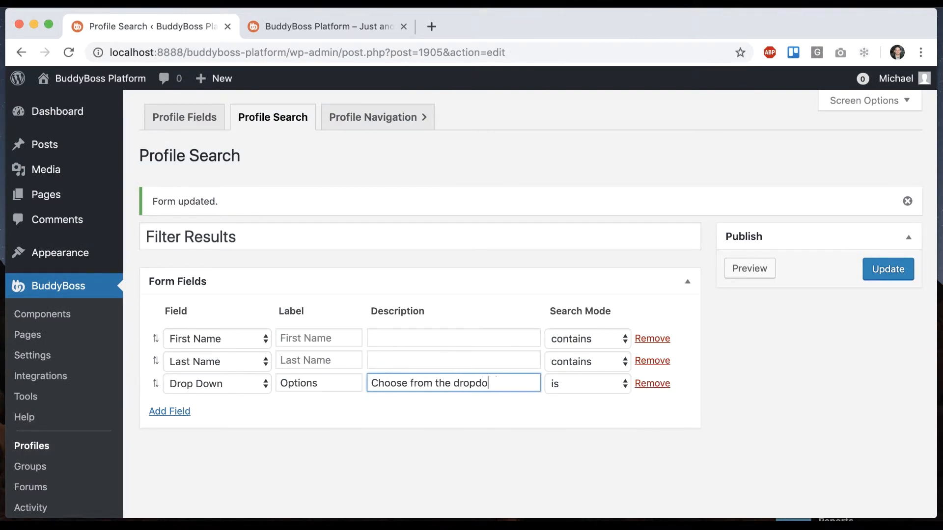
left_click(888, 269)
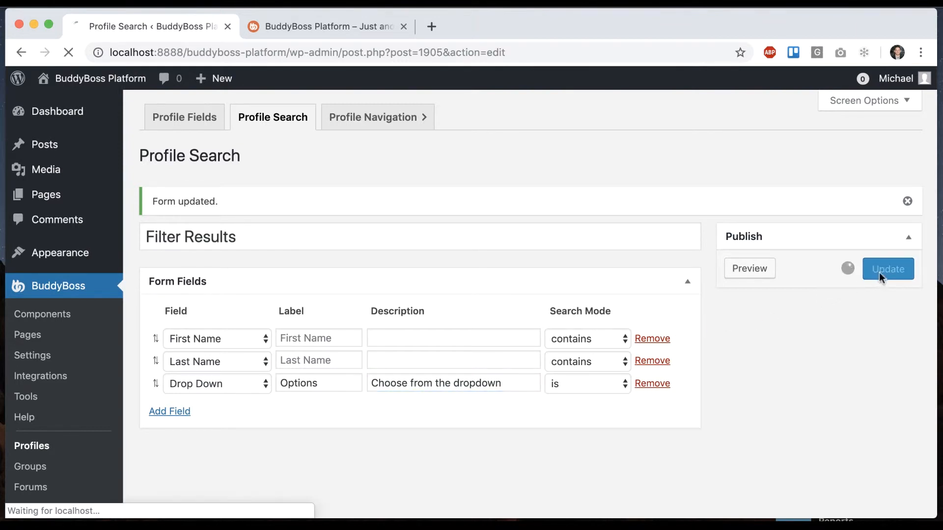
Step: Reload the members directory to check the renamed Options dropdown
left_click(322, 25)
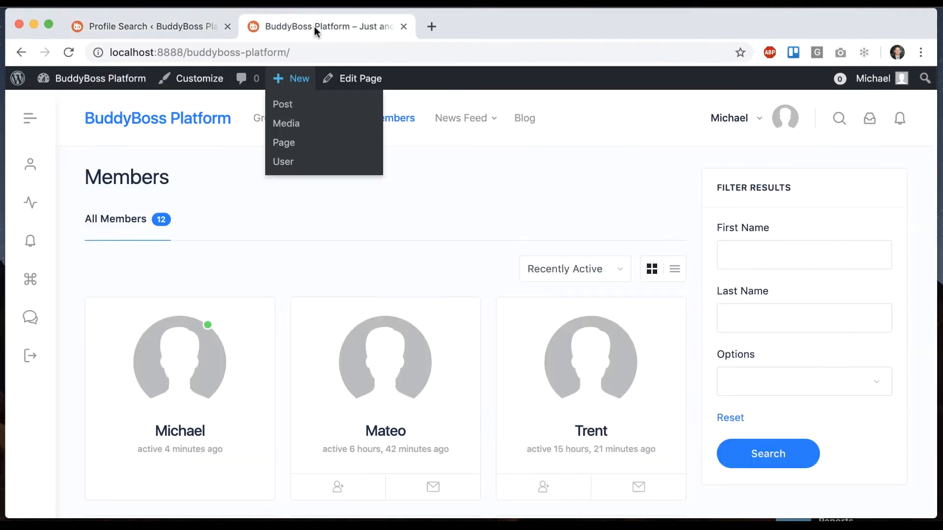
left_click(392, 118)
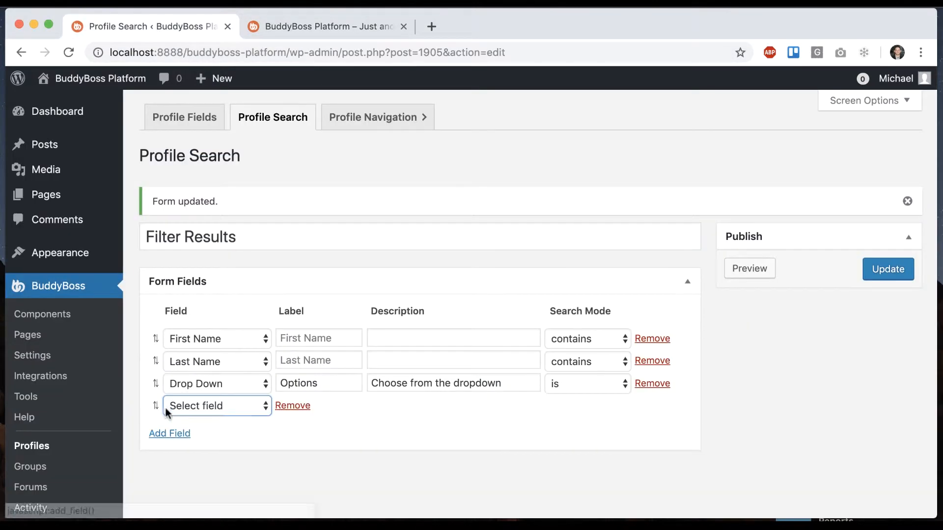
Step: Make the new row a Heading labelled SECTION placed above the Options dropdown
left_click(216, 405)
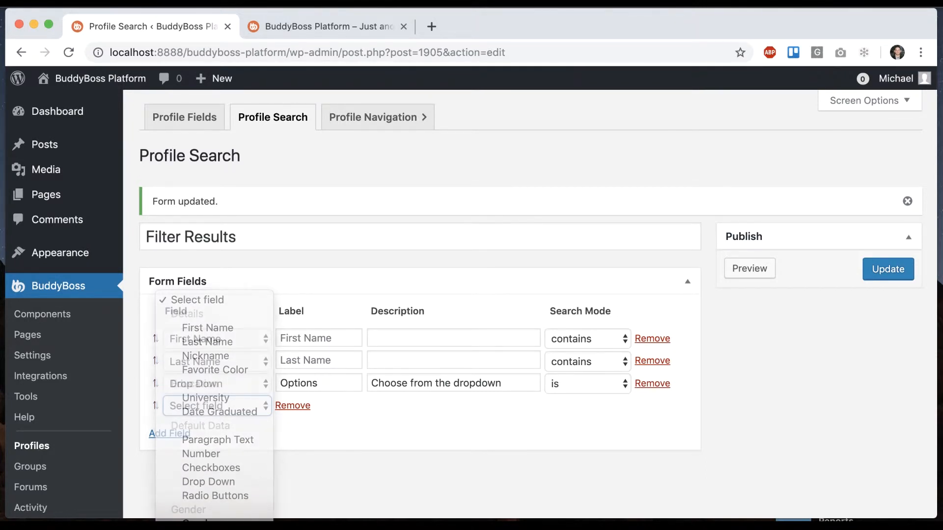
left_click(216, 406)
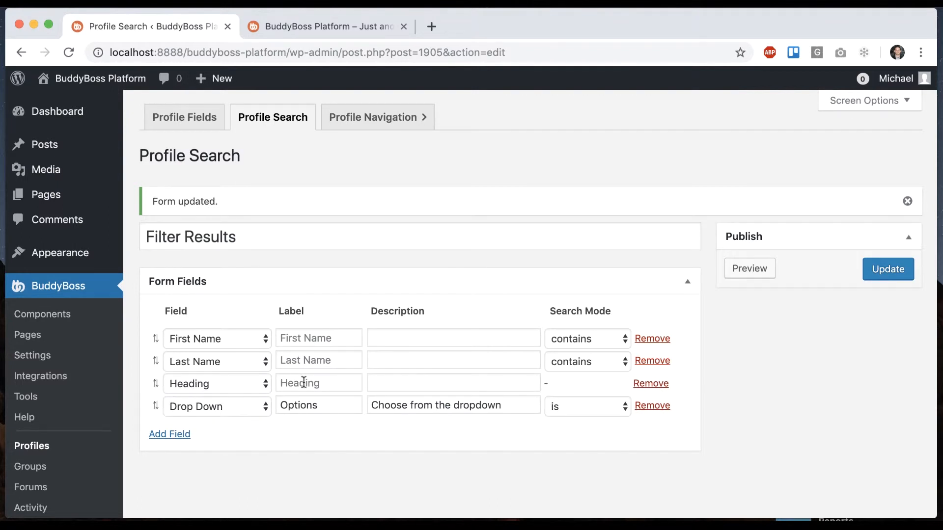
type("S")
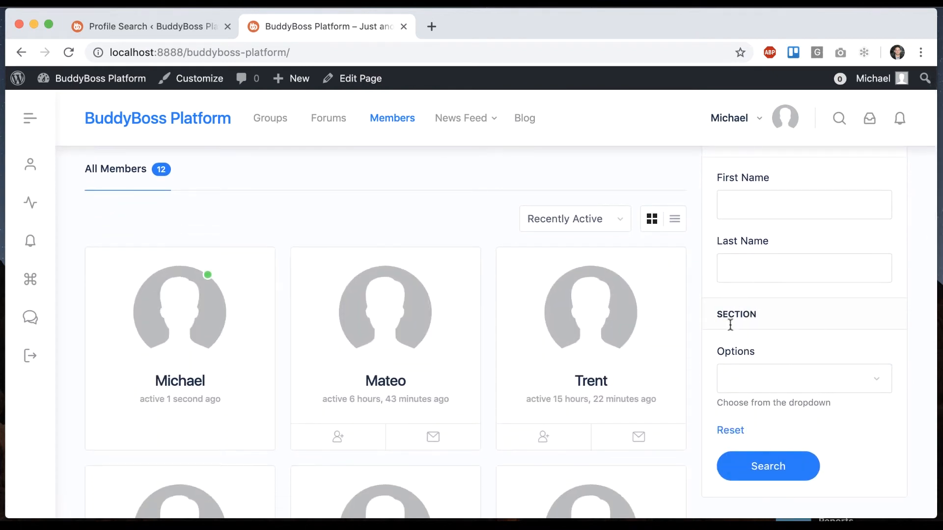
scroll("down", 3)
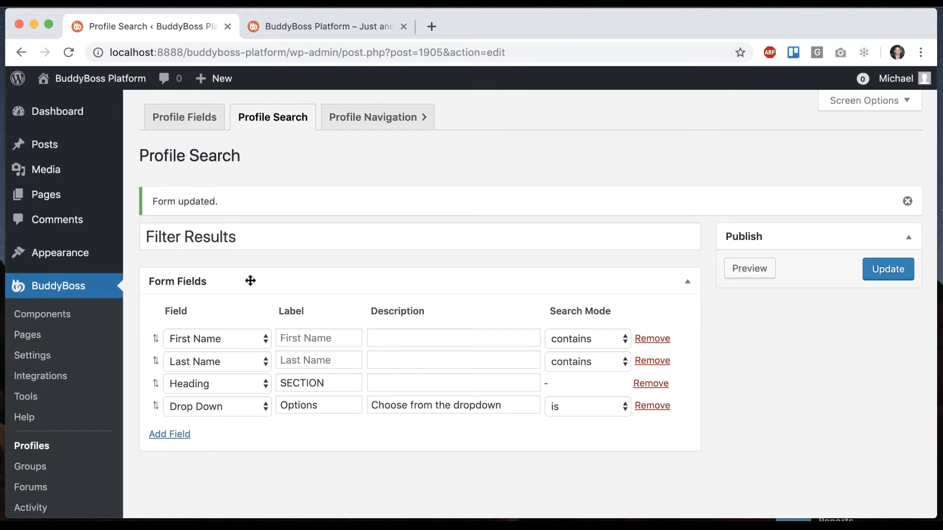
Step: Add a 'Search all fields' field labelled Keywords as the fifth row and update the form
left_click(214, 339)
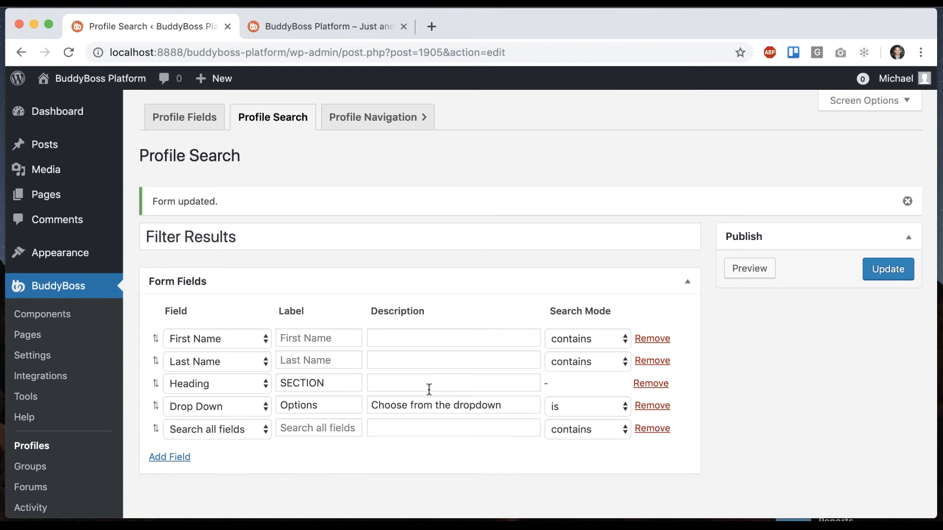
left_click(888, 268)
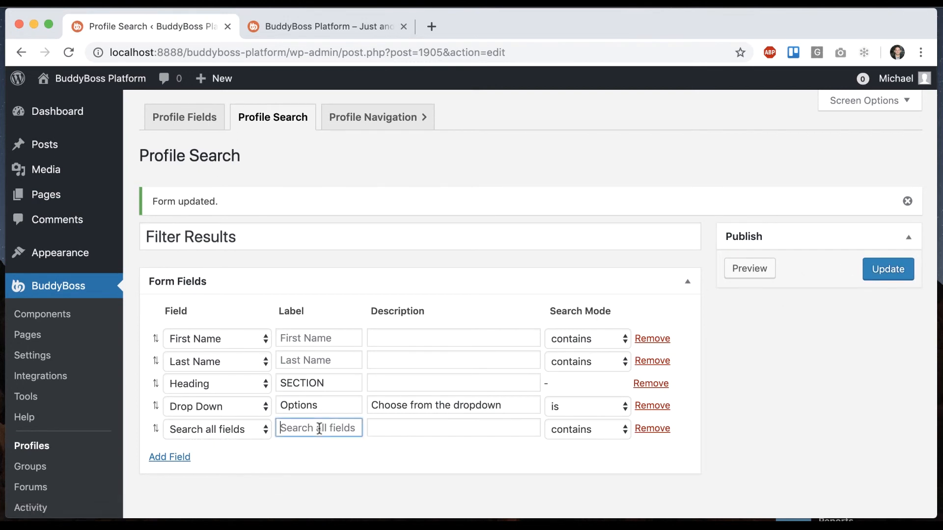
type("Keywr")
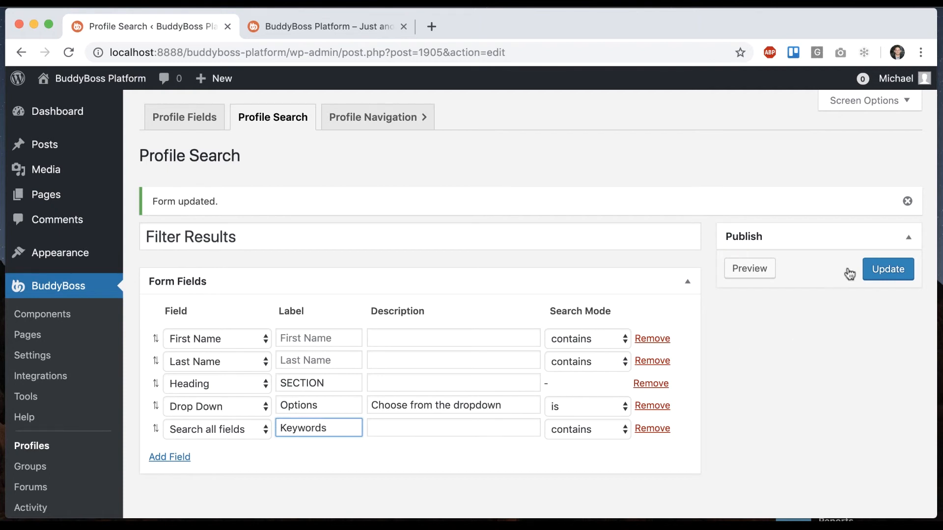
left_click(888, 268)
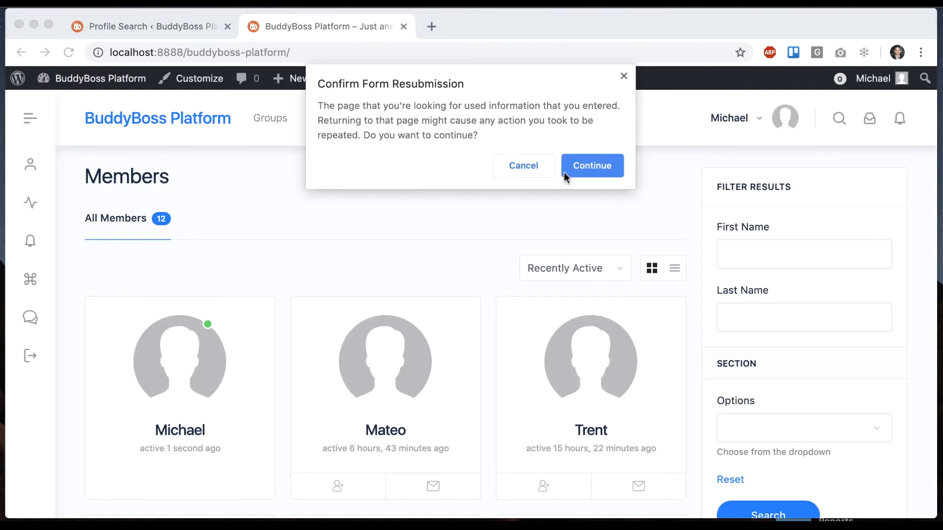
Step: Search the members by keyword 'trent' so only Trent is listed
left_click(591, 165)
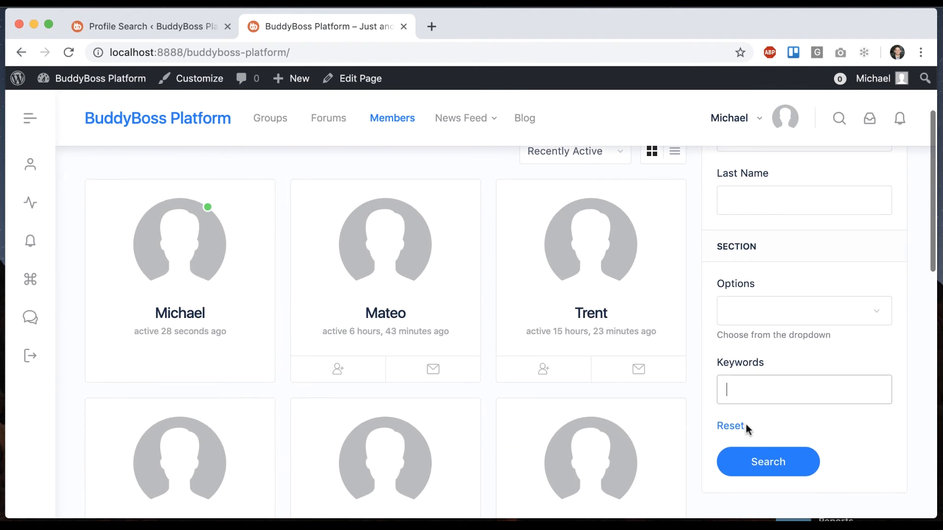
type("tren")
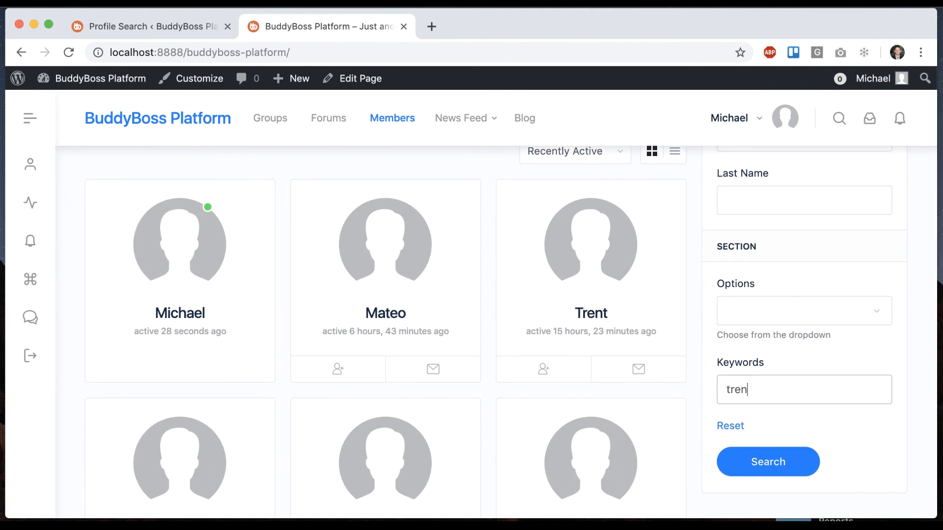
left_click(767, 461)
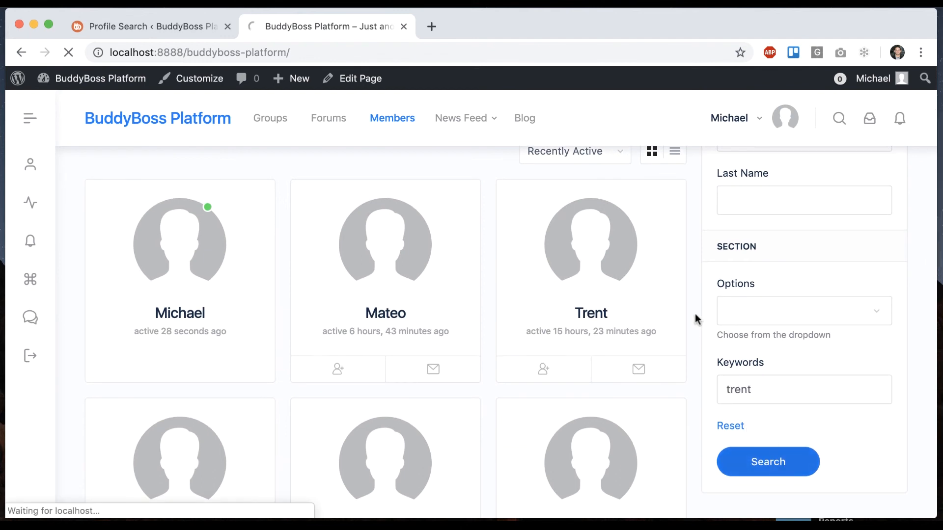
left_click(767, 462)
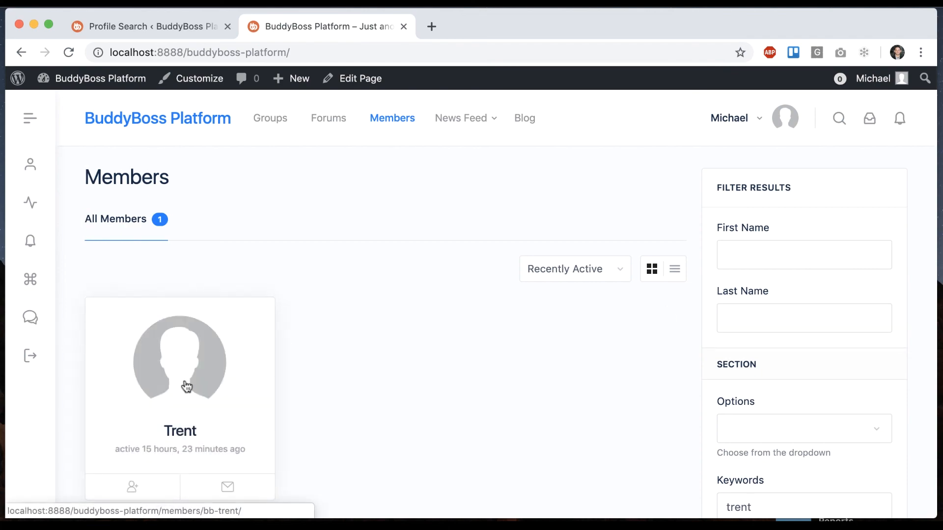